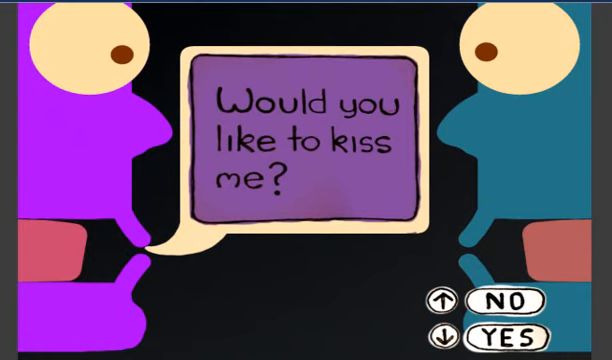
Focus the kissing game canvas so the purple character's kiss question can be answered YES
click(505, 336)
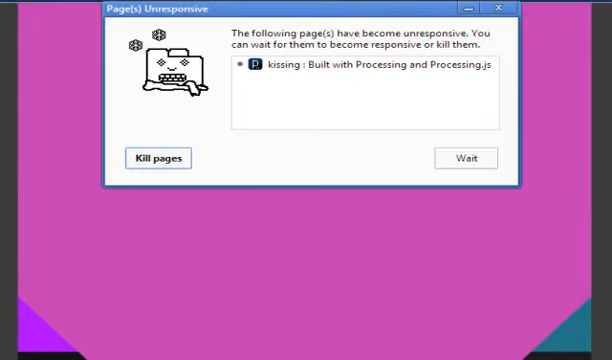
Choose Wait in Chrome's Page Unresponsive dialog instead of killing the game page
click(465, 158)
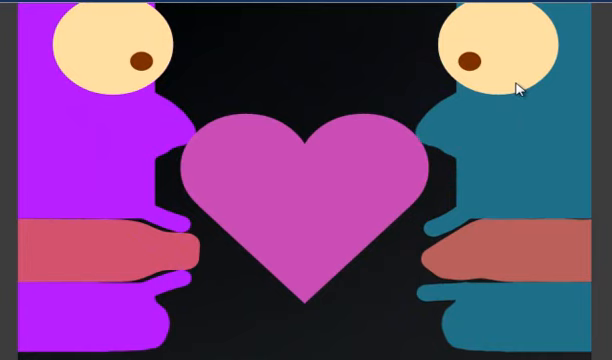